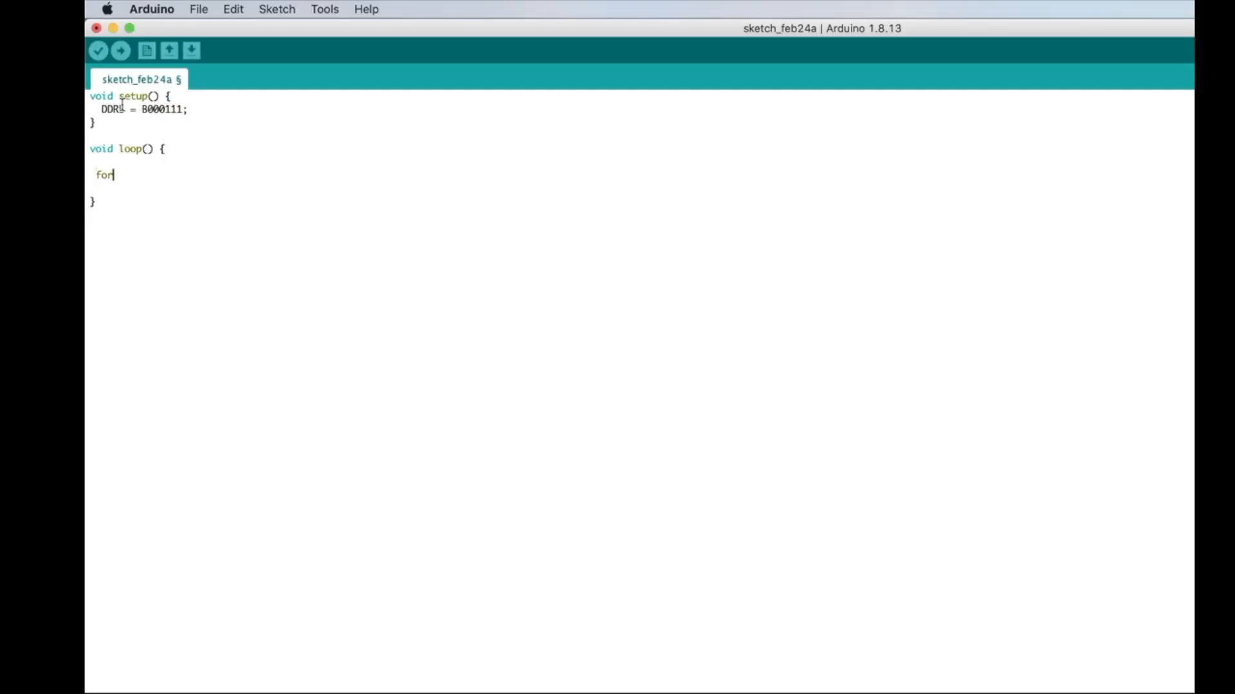
Step: Write the loop header for(int i=0; i<3200; i++){ inside loop()
{"action": "type", "text": "(int i=0; i<3200)"}
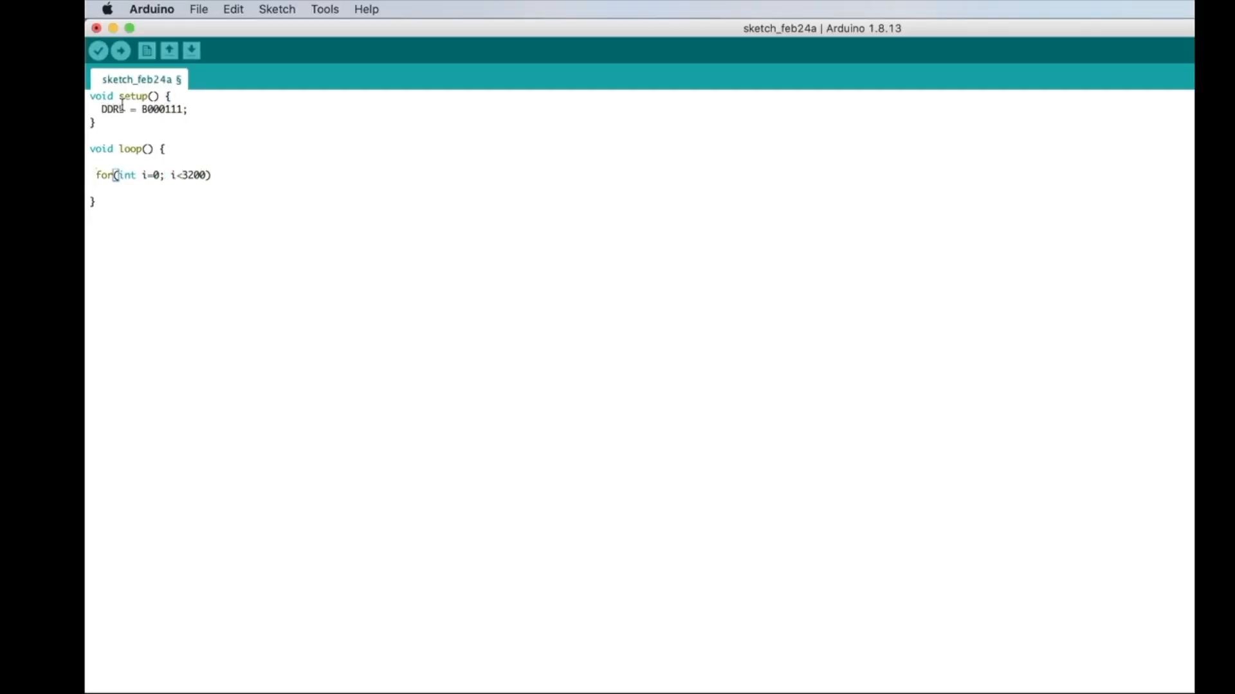
{"action": "type", "text": "; i++){"}
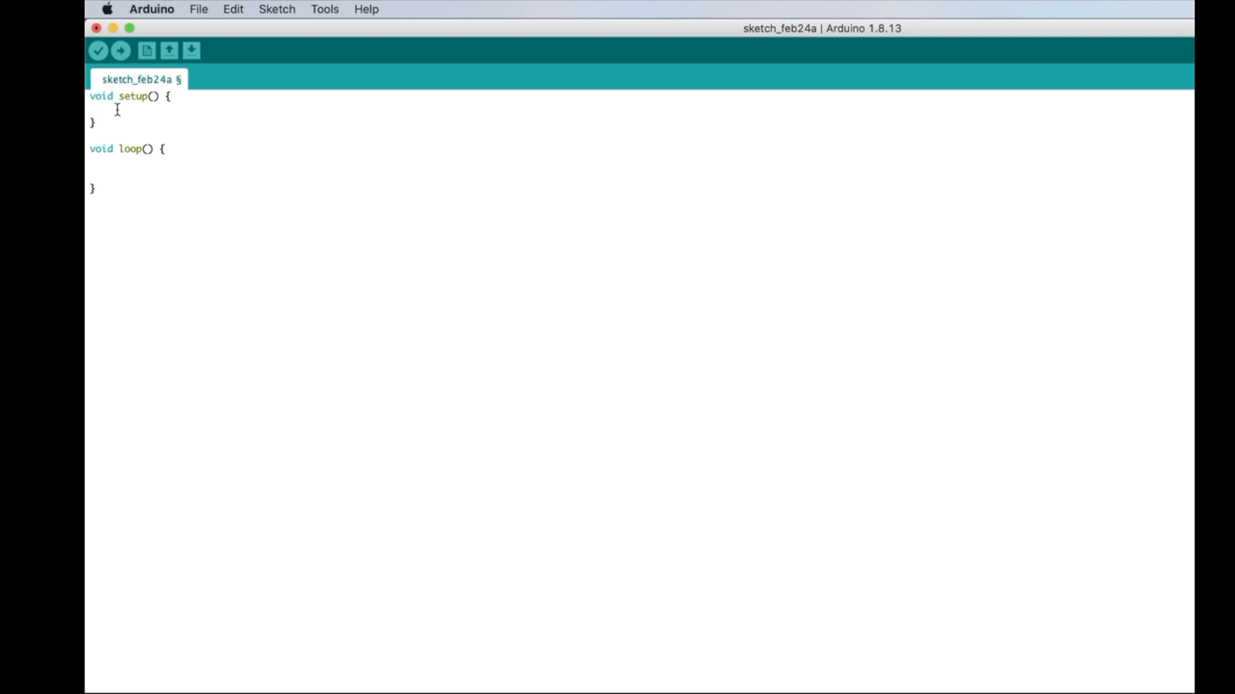
Step: Add the line DDRB = B000111; inside setup() to make port B pins outputs
{"action": "left_click", "coordinate": [115, 112]}
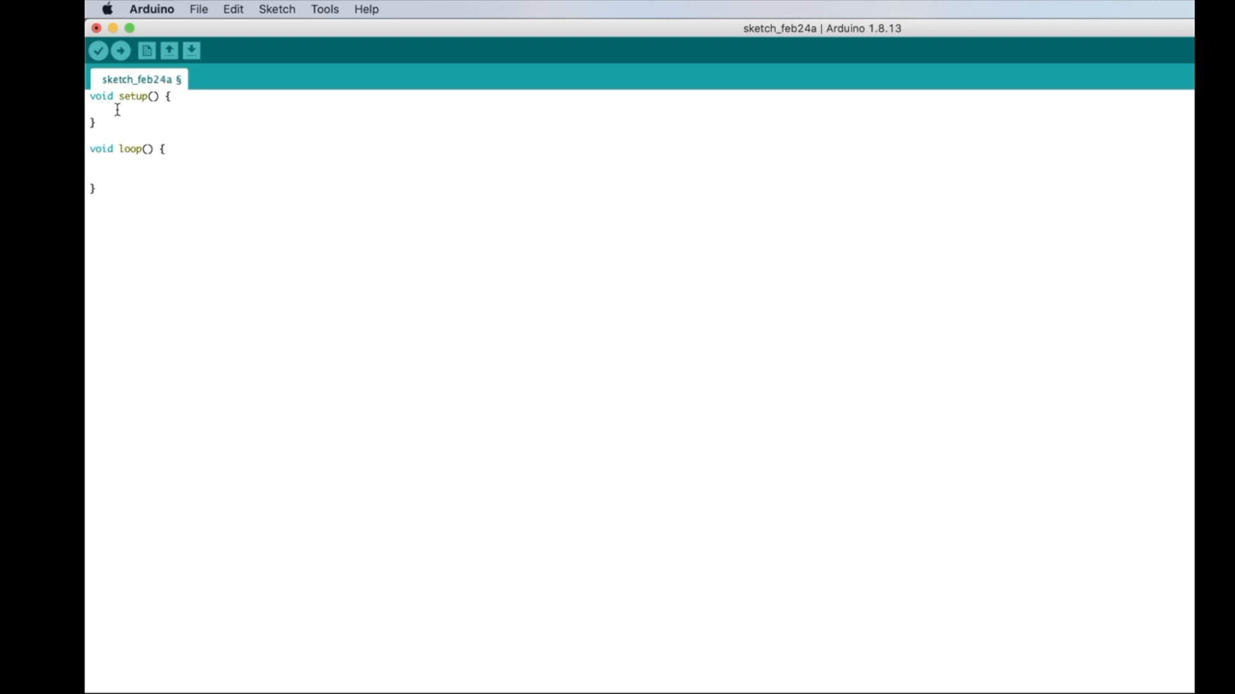
{"action": "left_click", "coordinate": [116, 110]}
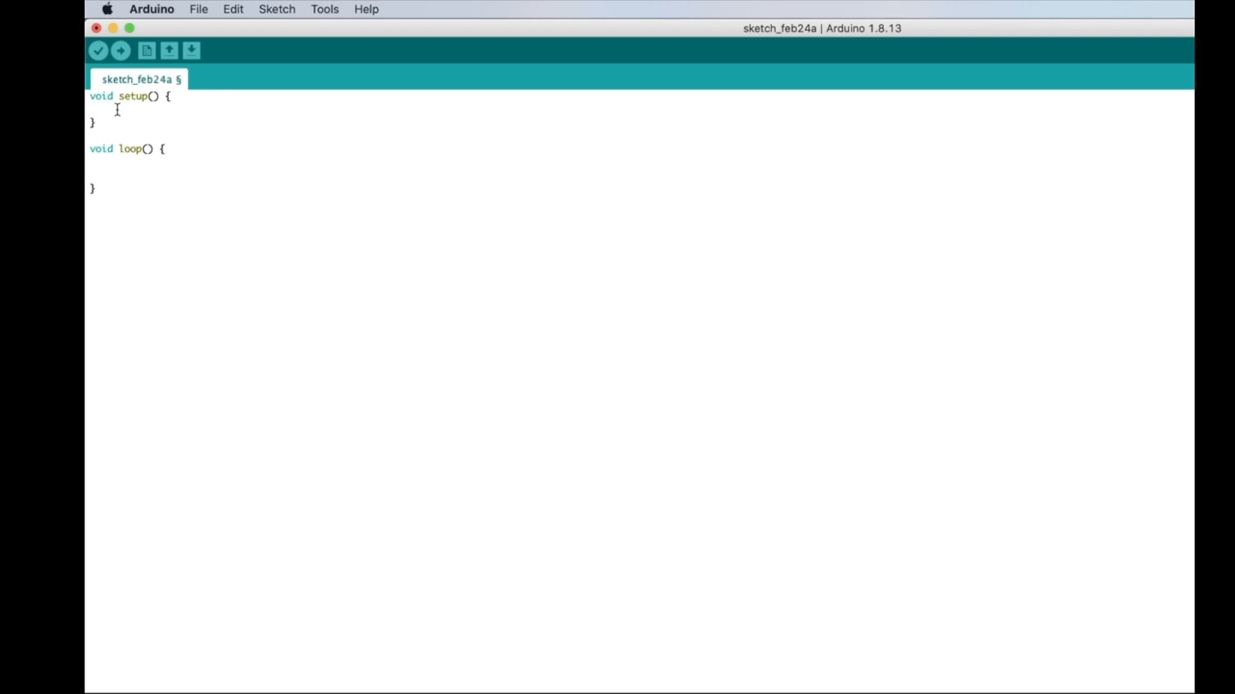
{"action": "left_click", "coordinate": [112, 112]}
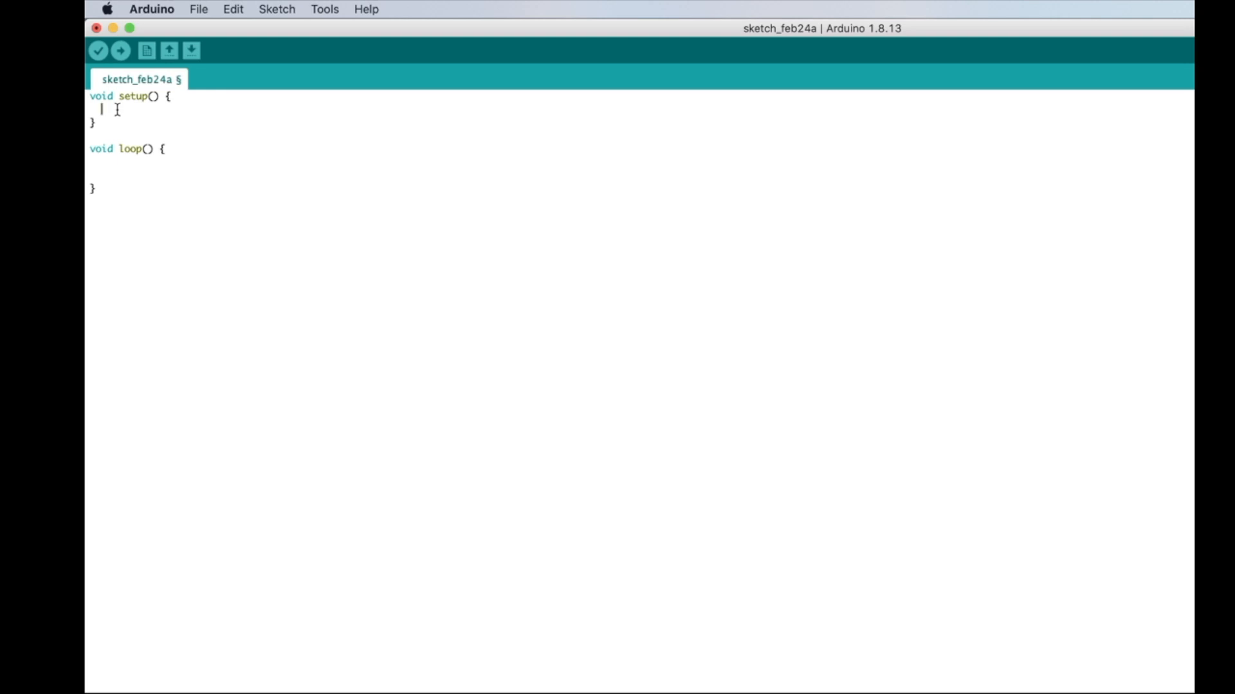
{"action": "type", "text": "DDRB"}
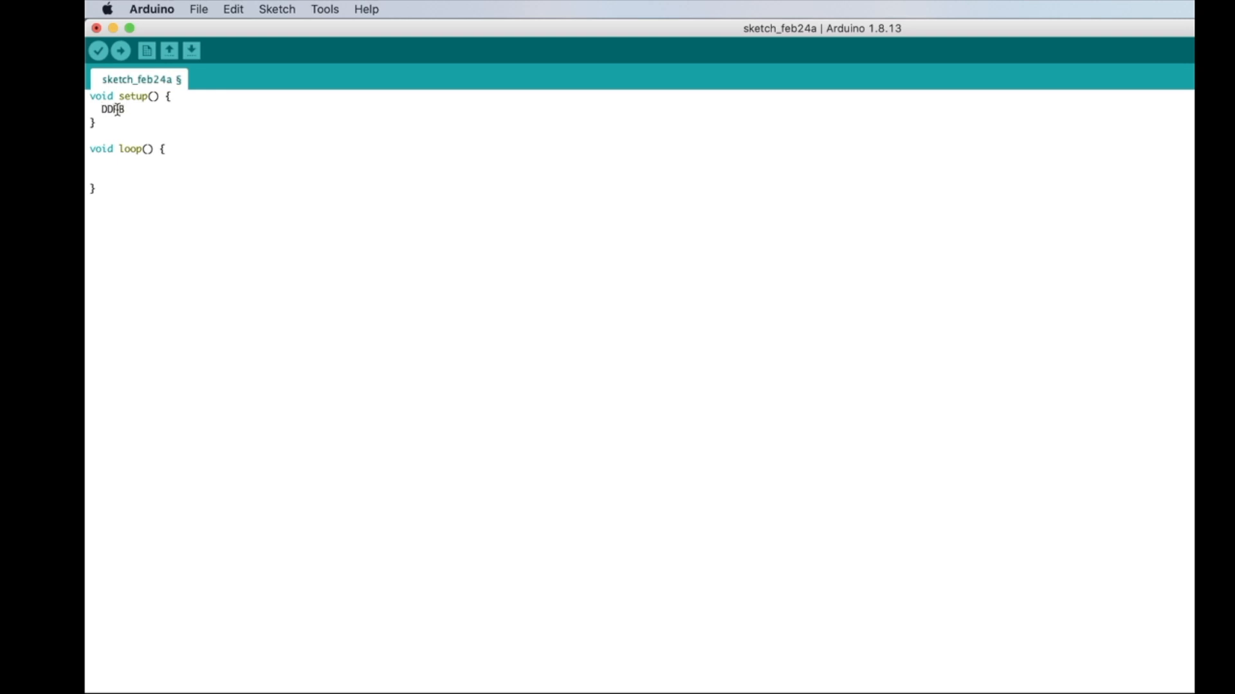
{"action": "type", "text": "="}
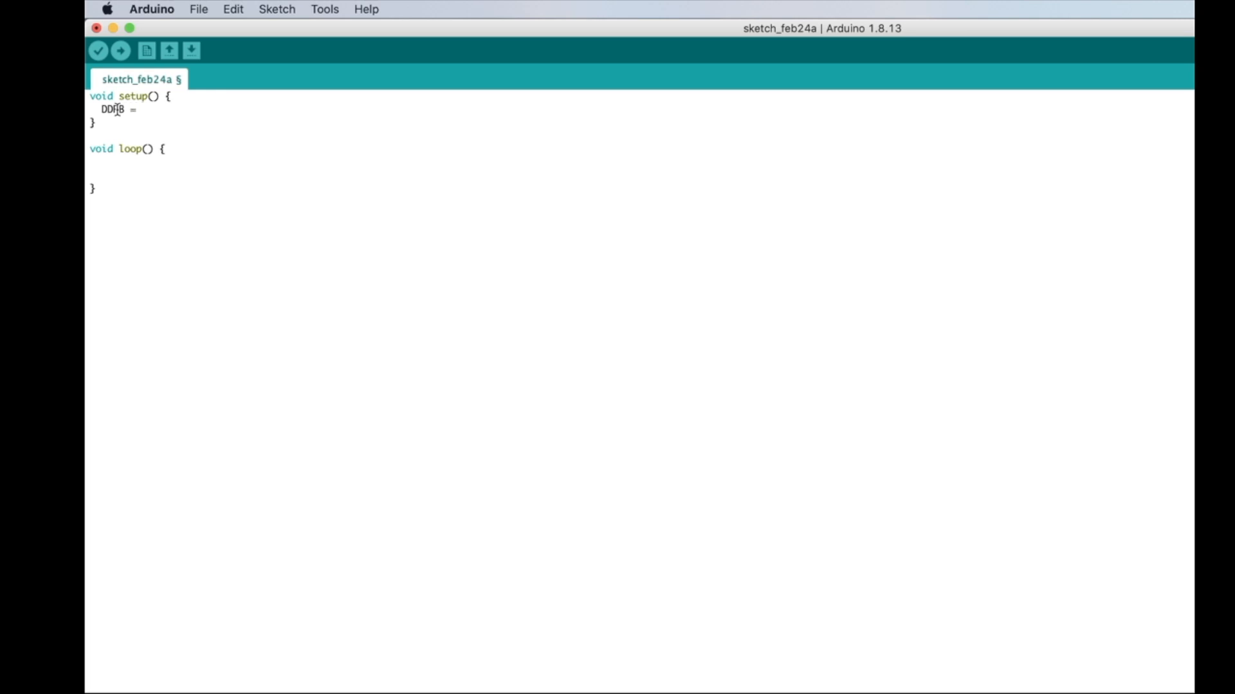
{"action": "type", "text": "B"}
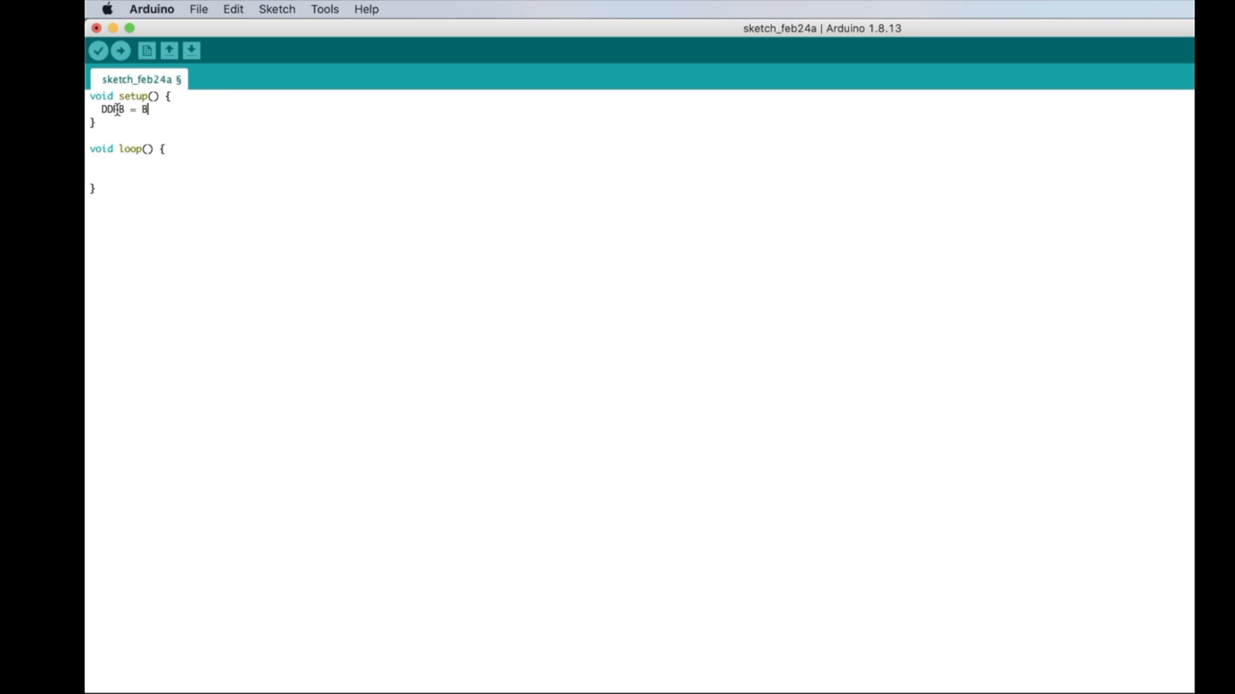
{"action": "type", "text": "000111;"}
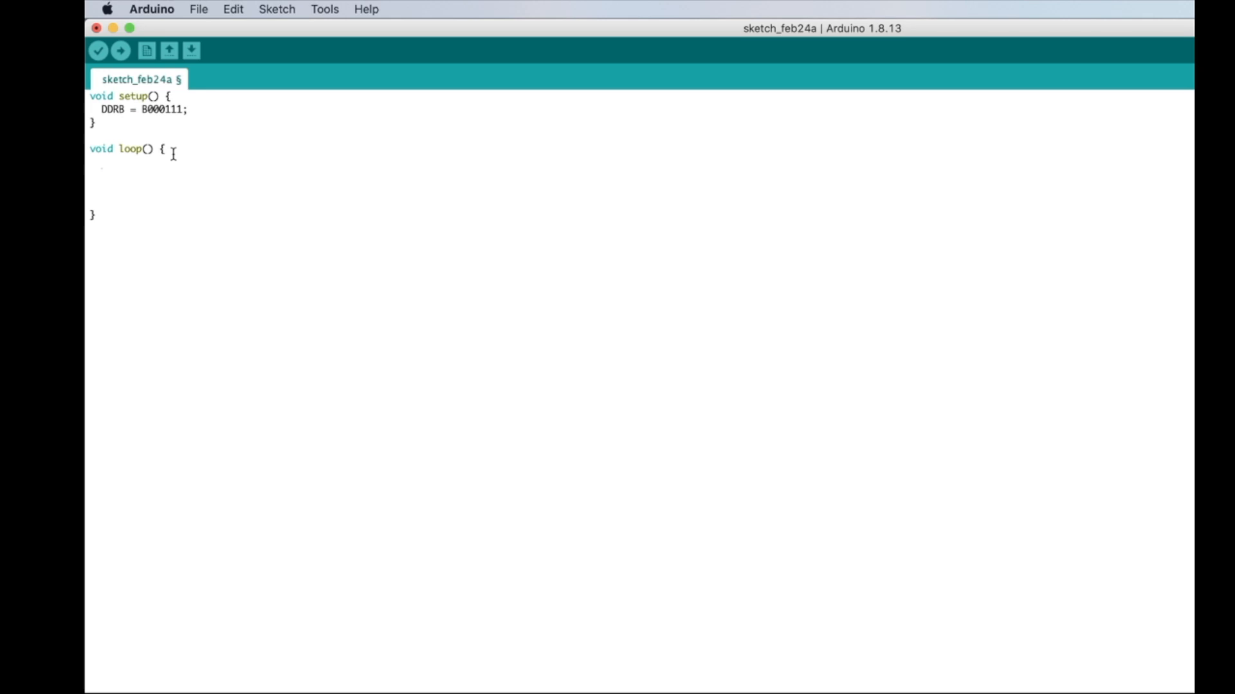
Step: Write PORTB = B000011; and wrap the pulses in for (int i = 0; i < 200; i++) {
{"action": "type", "text": "PORTB = B000011;"}
{"action": "type", "text": "PORTB = B000010;"}
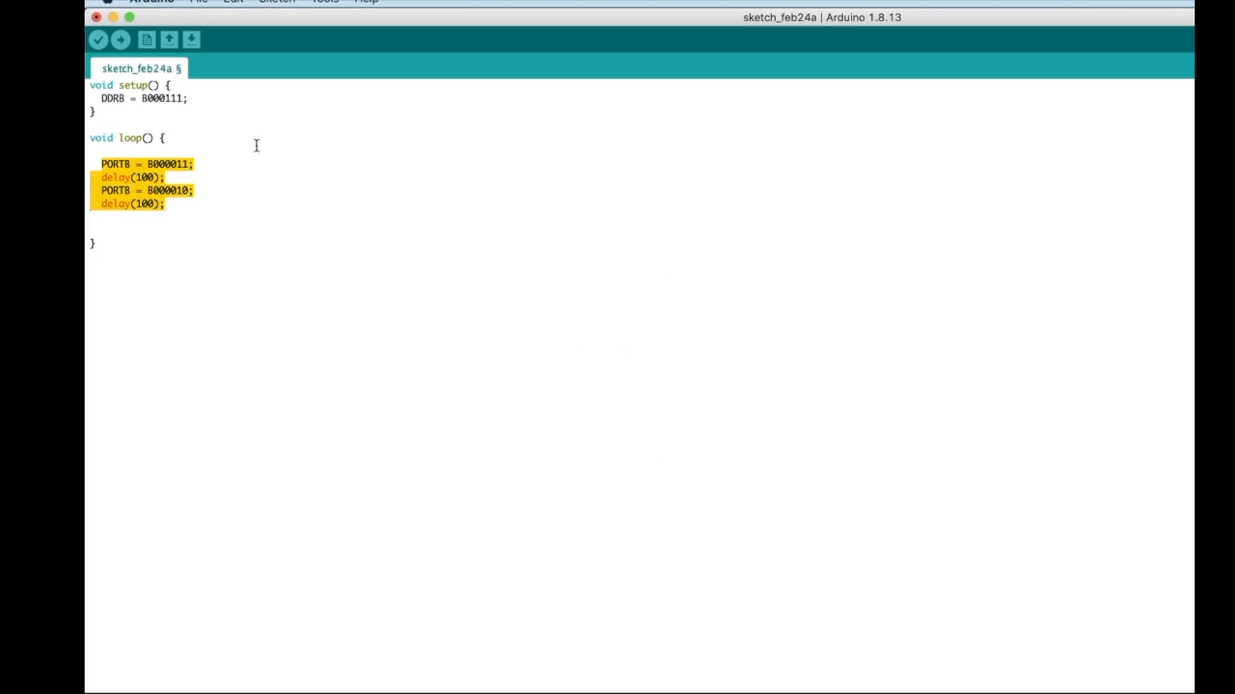
{"action": "type", "text": "for (int i = 0; i < 200; i++) {"}
{"action": "type", "text": "}"}
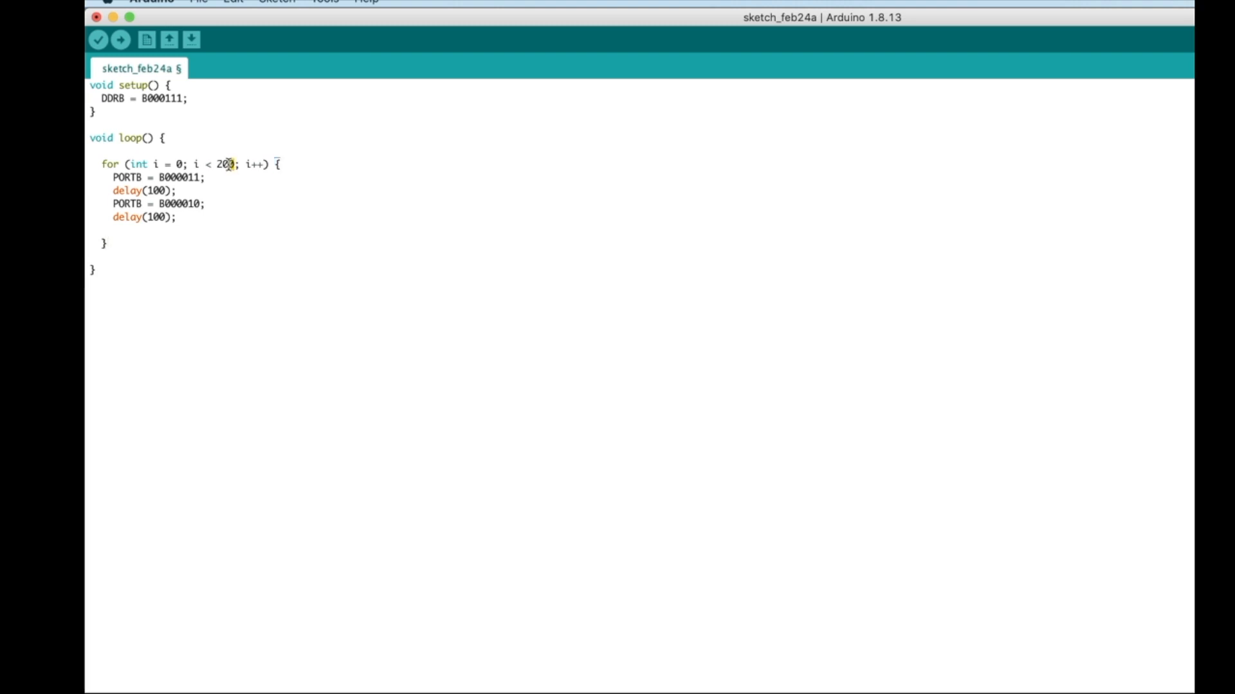
{"action": "double_click", "coordinate": [224, 164]}
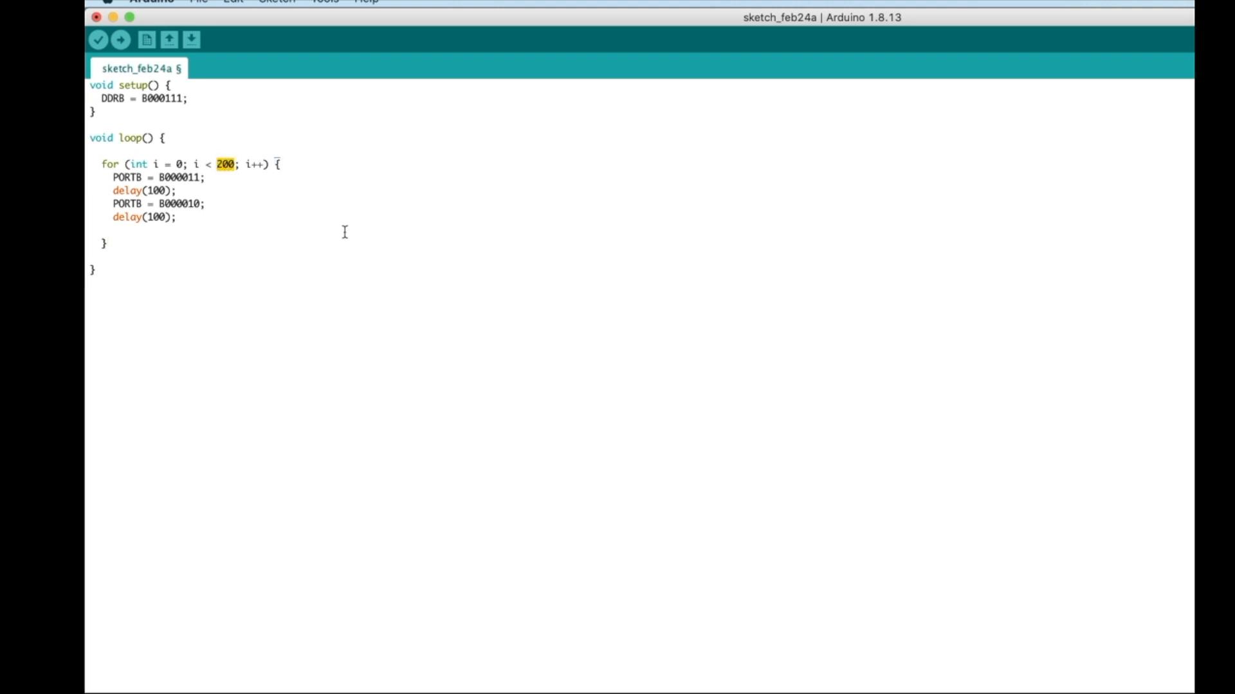
{"action": "mouse_move", "coordinate": [122, 248]}
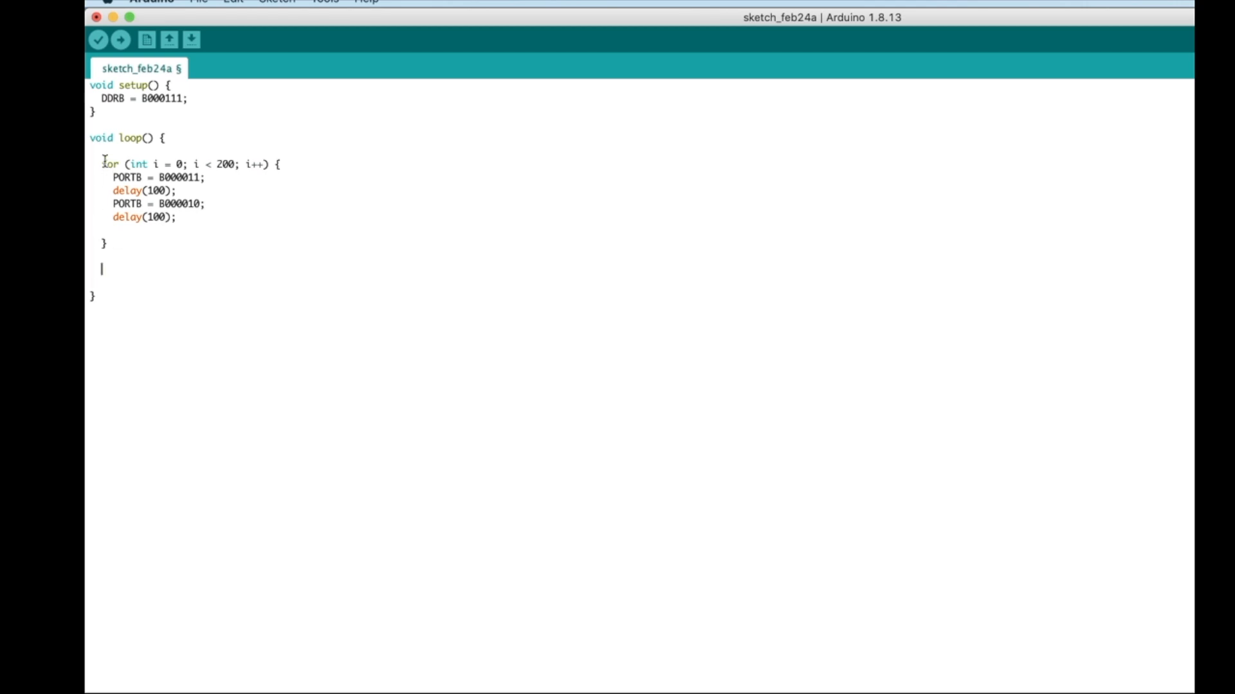
Step: Duplicate the first for loop for B000001/B000000 pulses and add delay(100) between the loops
{"action": "left_click_drag", "start_coordinate": [101, 164], "coordinate": [126, 203]}
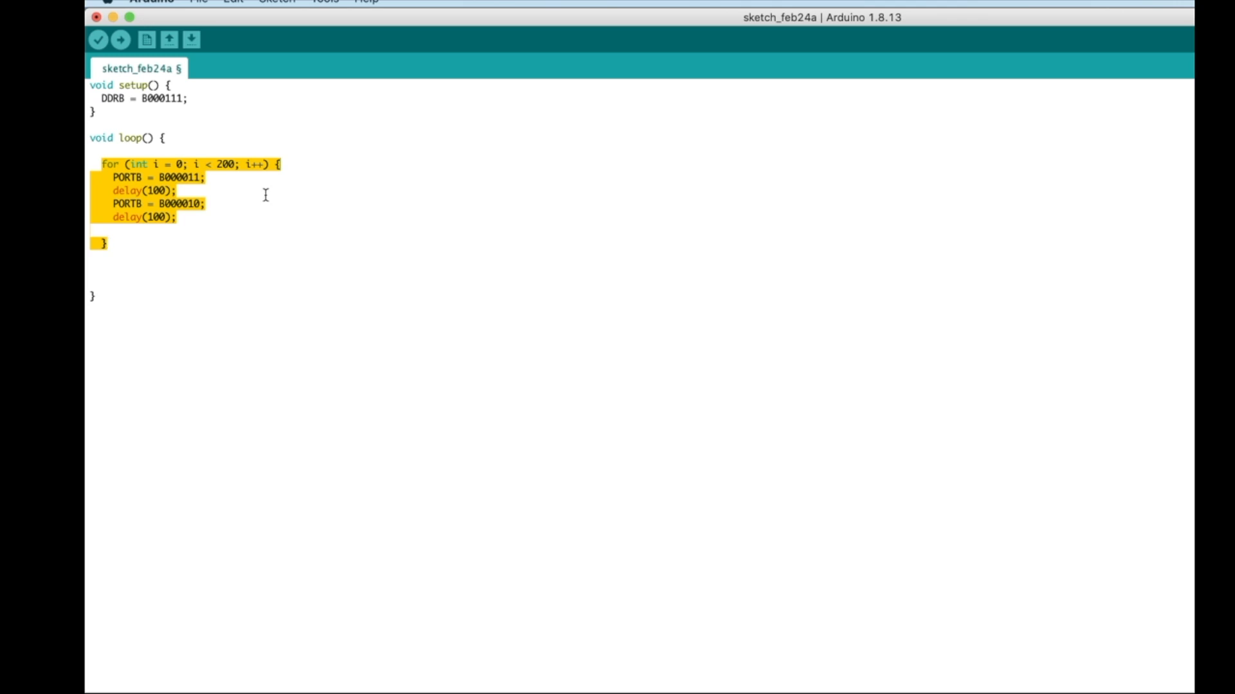
{"action": "mouse_move", "coordinate": [246, 248]}
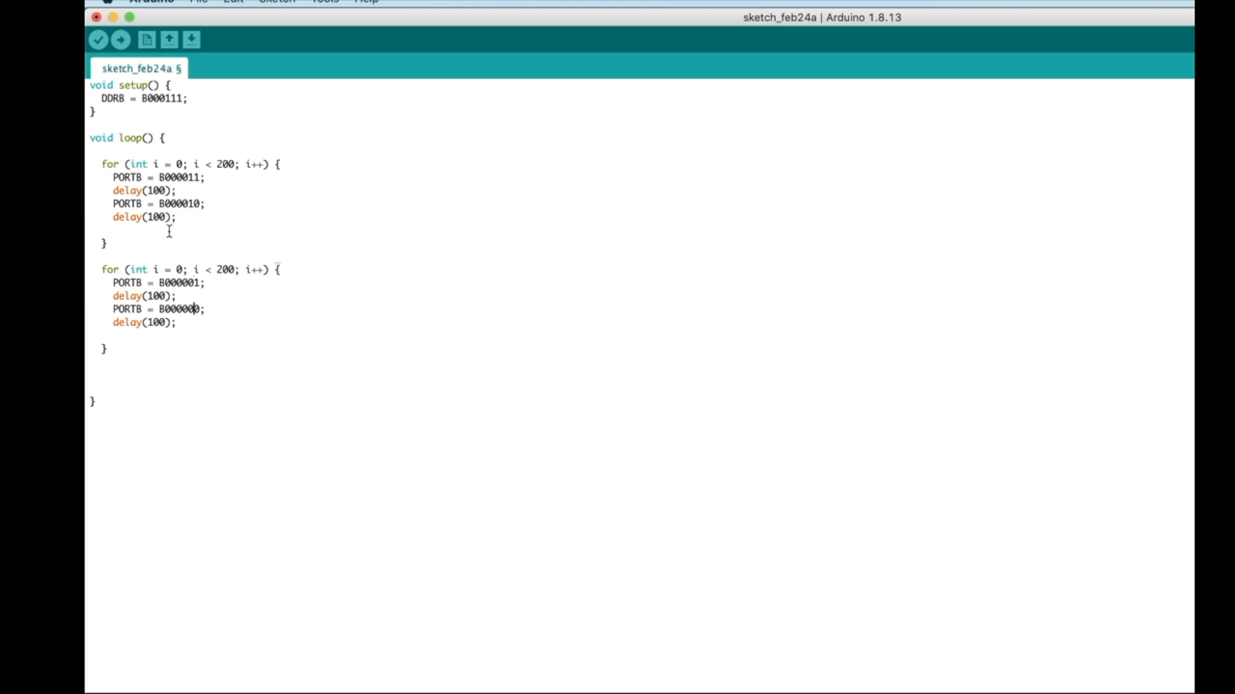
{"action": "type", "text": "del"}
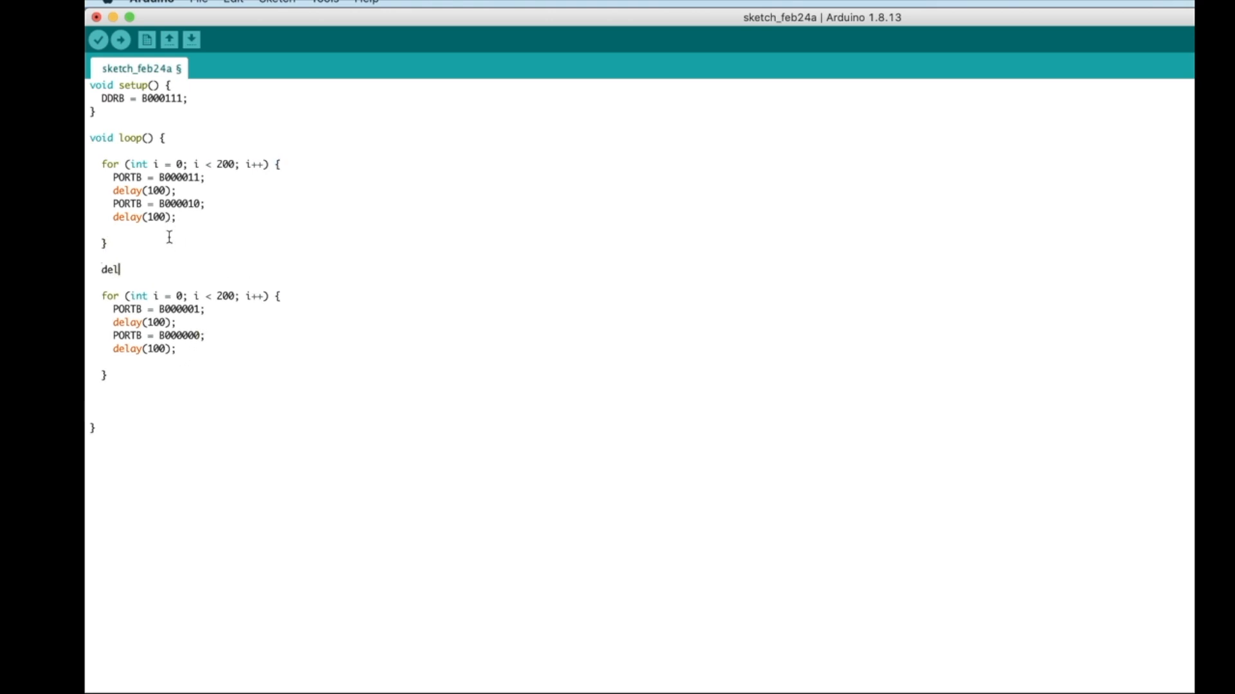
{"action": "type", "text": "ay(100)"}
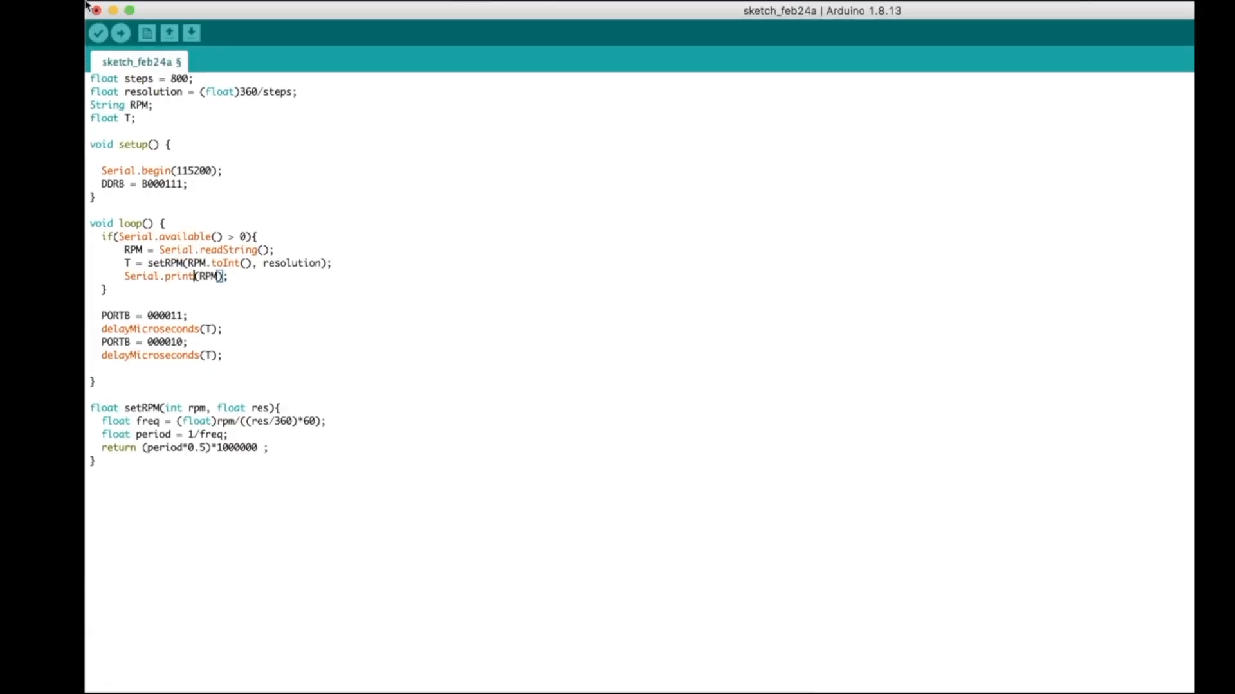
Step: Upload the serial-controlled RPM sketch to the Arduino board
{"action": "left_click", "coordinate": [121, 32]}
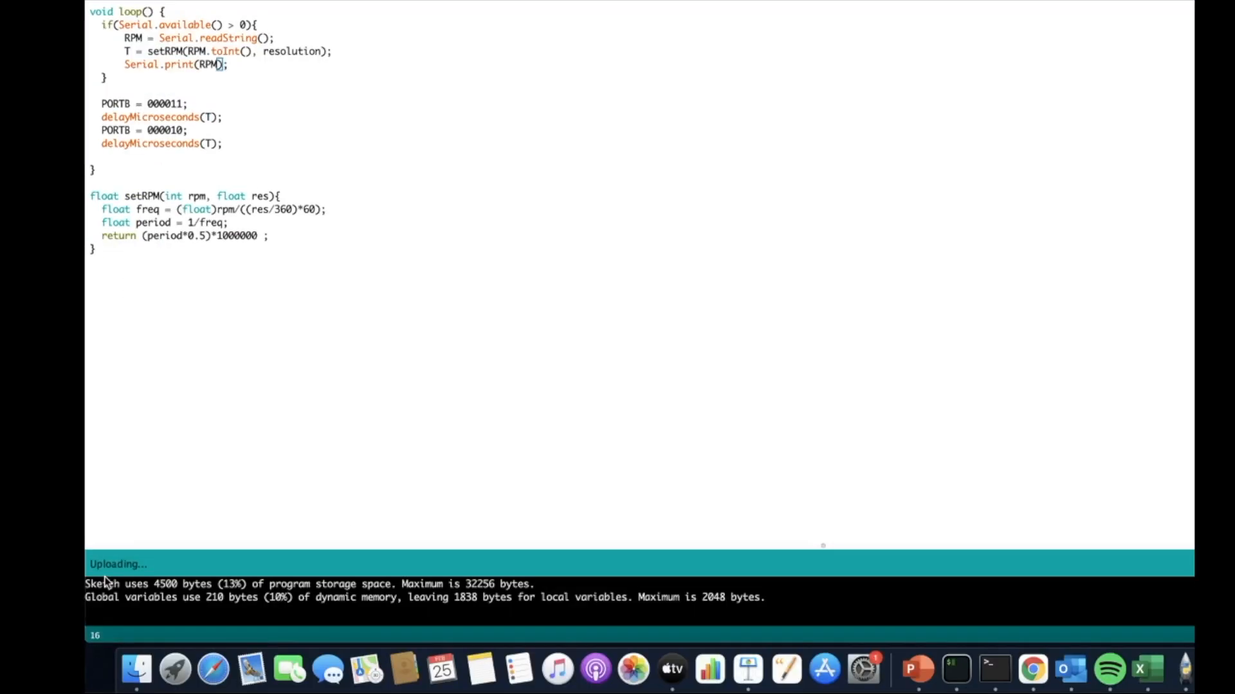